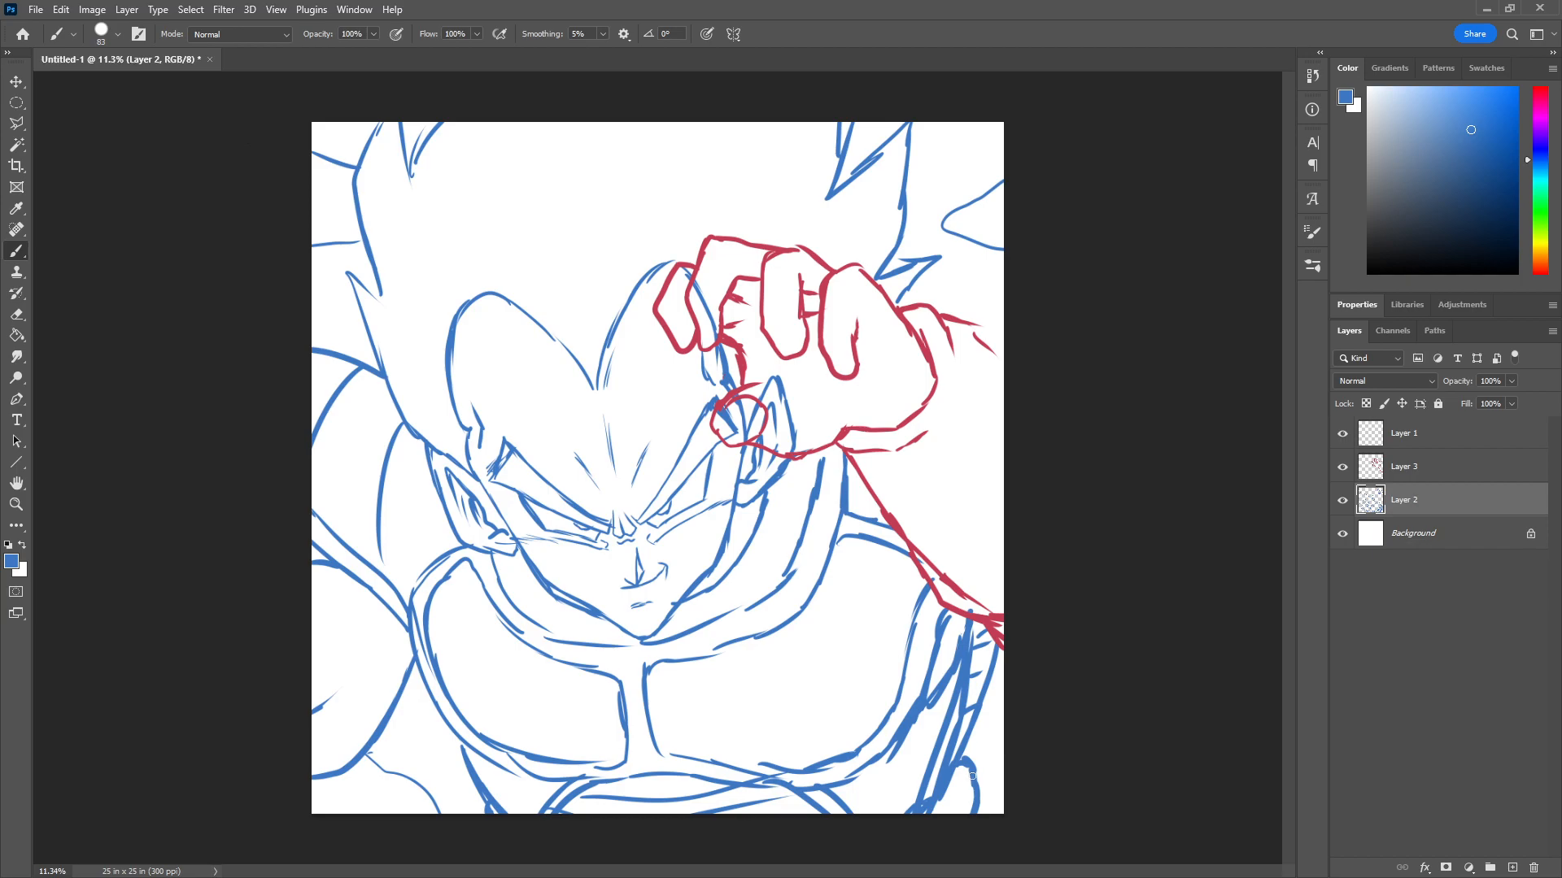
# Select Layer 3, the red fist sketch layer, as the active layer.
pyautogui.click(1404, 466)
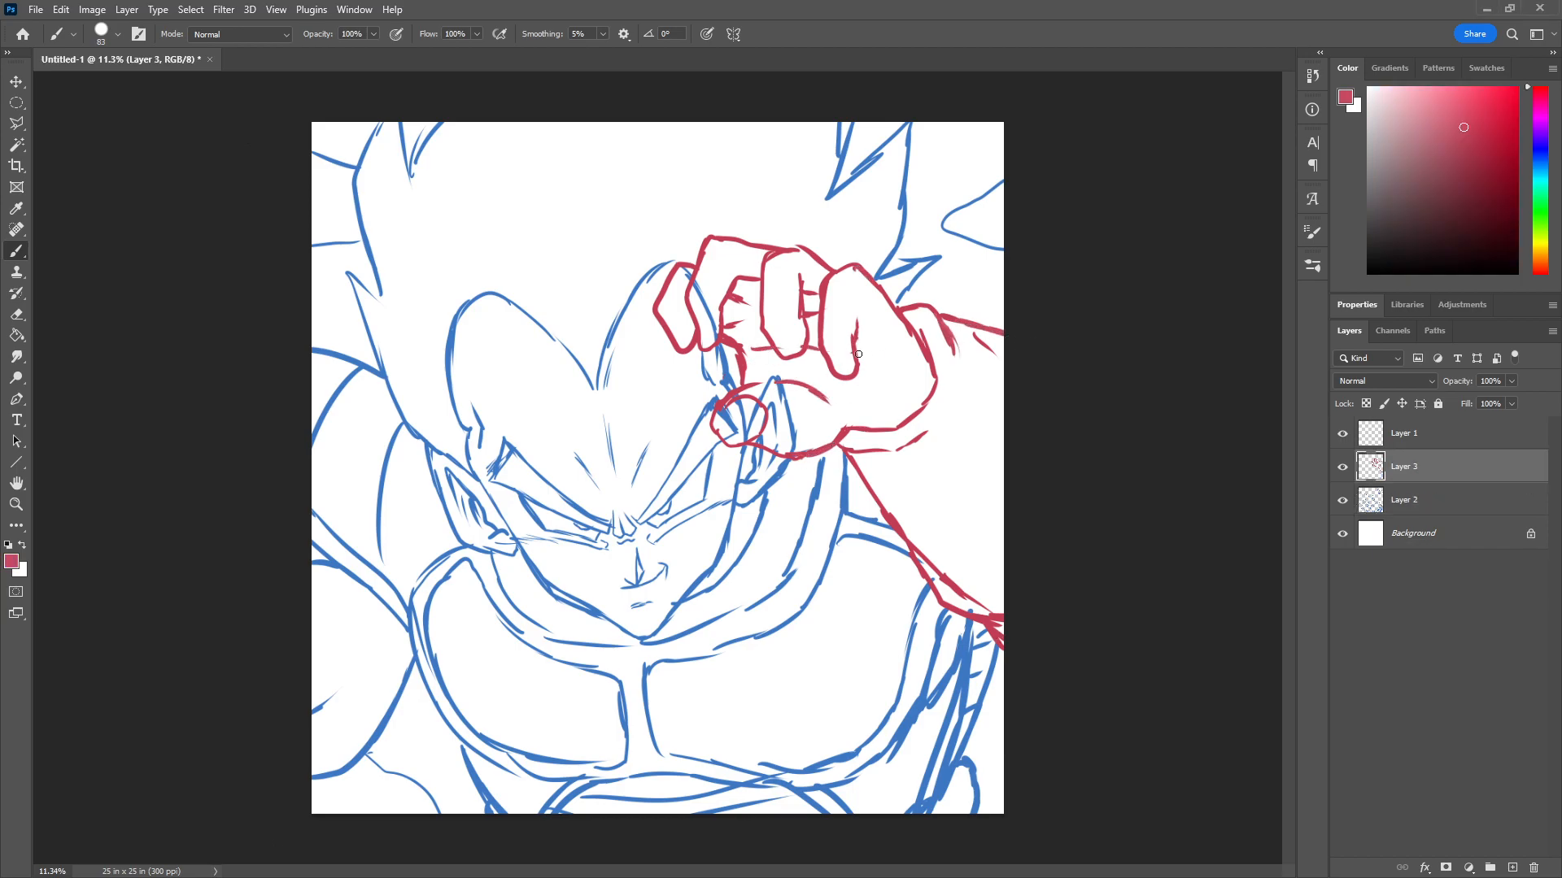